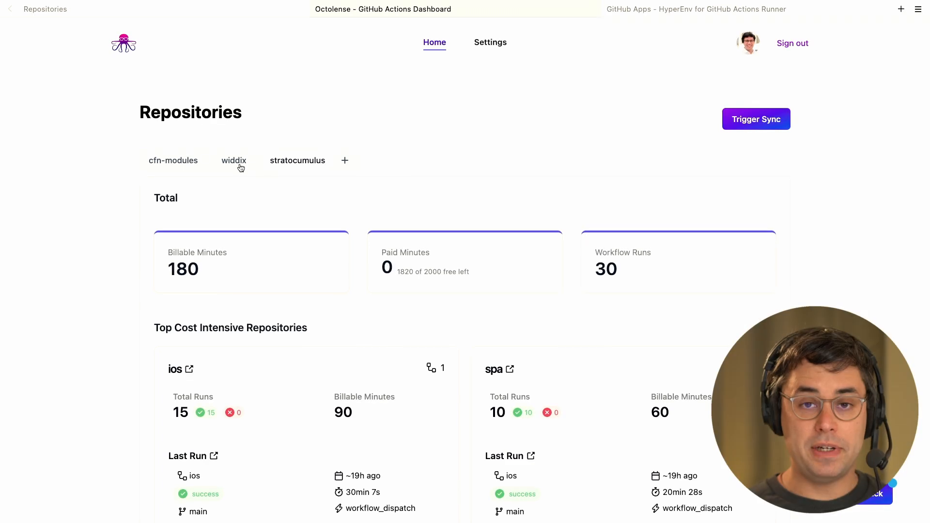
Review the HyperEnv for GitHub Actions Runner app page and start its installation.
scroll(down, 3)
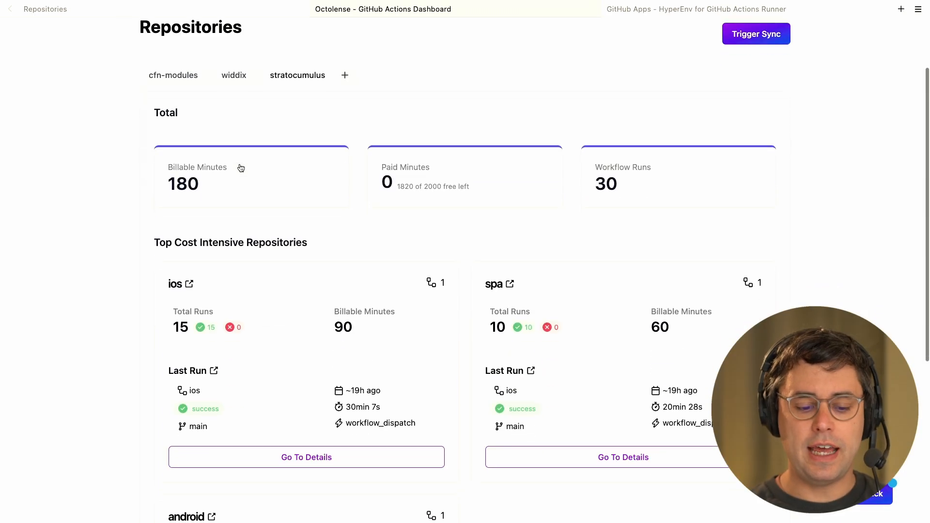
scroll(down, 3)
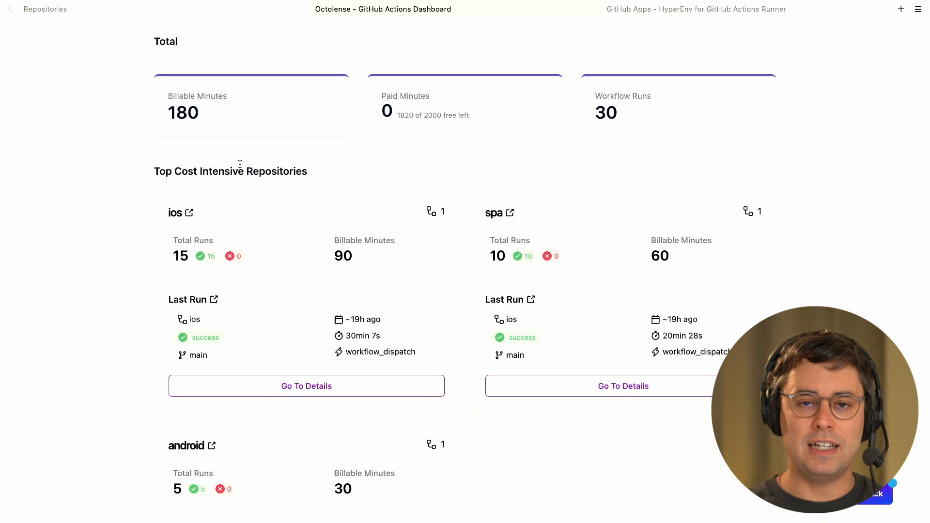
click(549, 9)
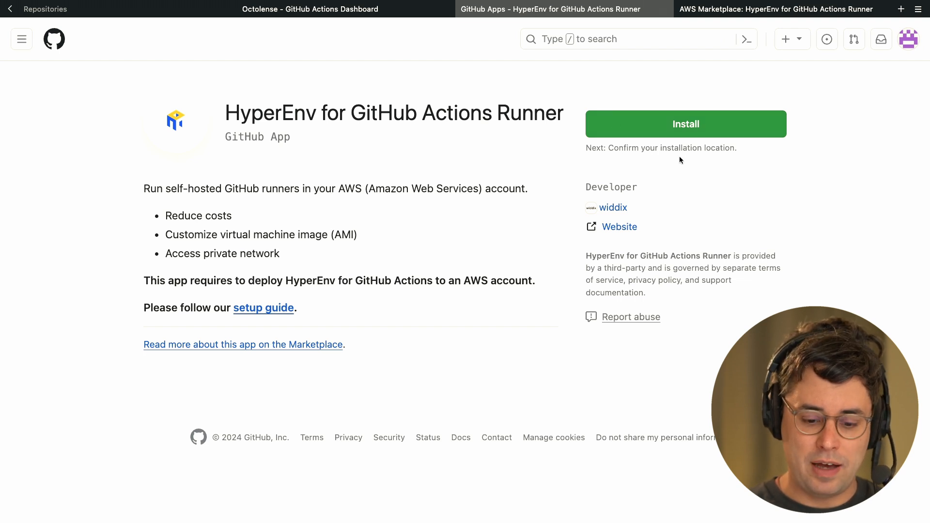
mouse_move(699, 131)
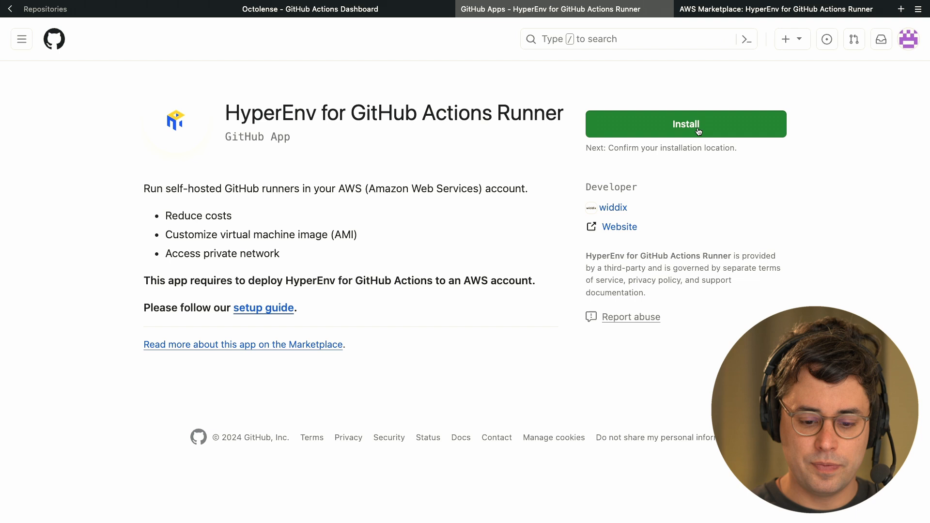
click(685, 124)
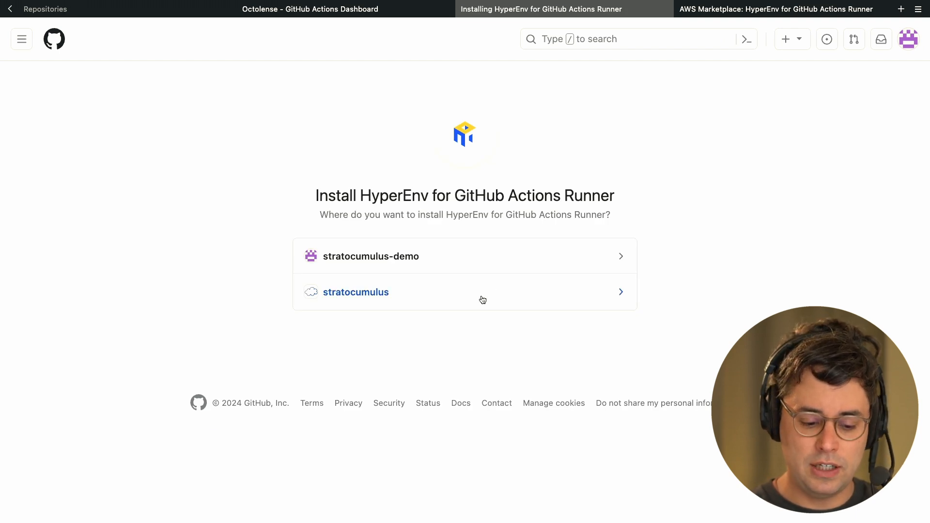
Install and authorize the app on the stratocumulus organization for all repositories.
click(355, 292)
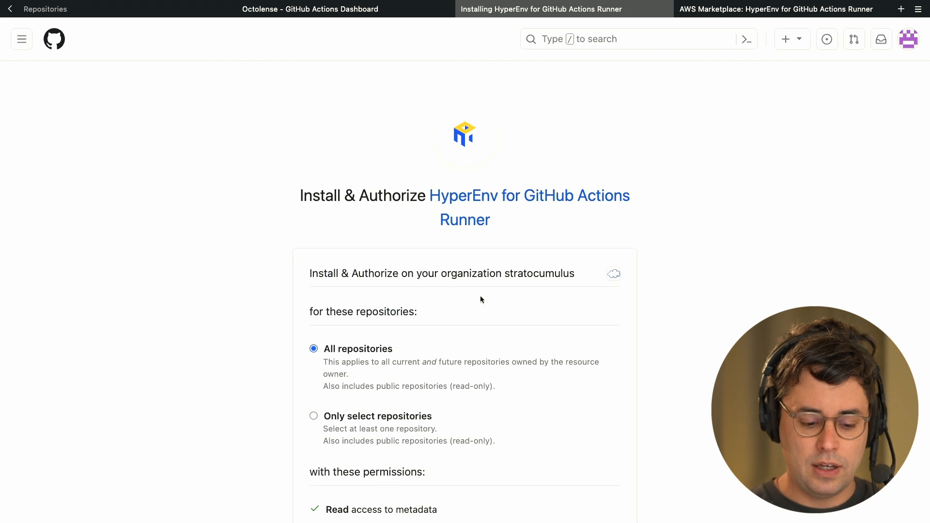
scroll(down, 3)
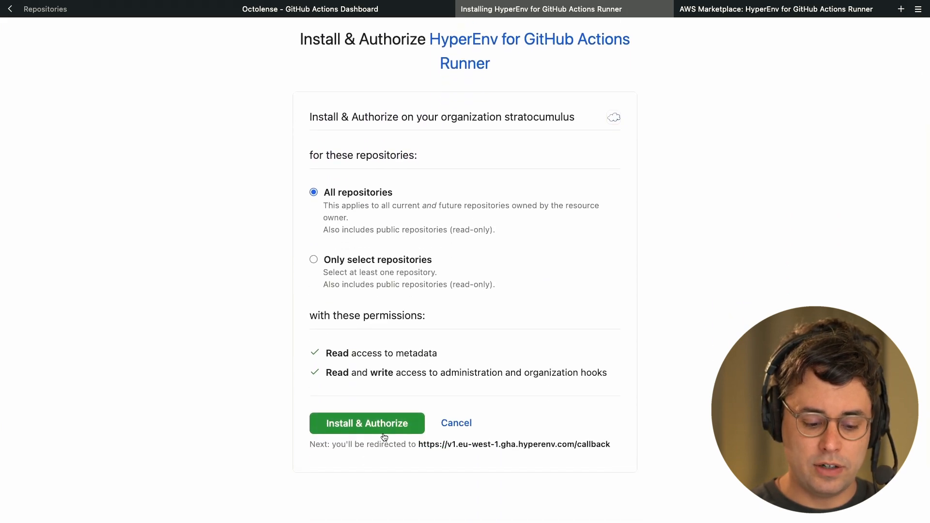
click(367, 424)
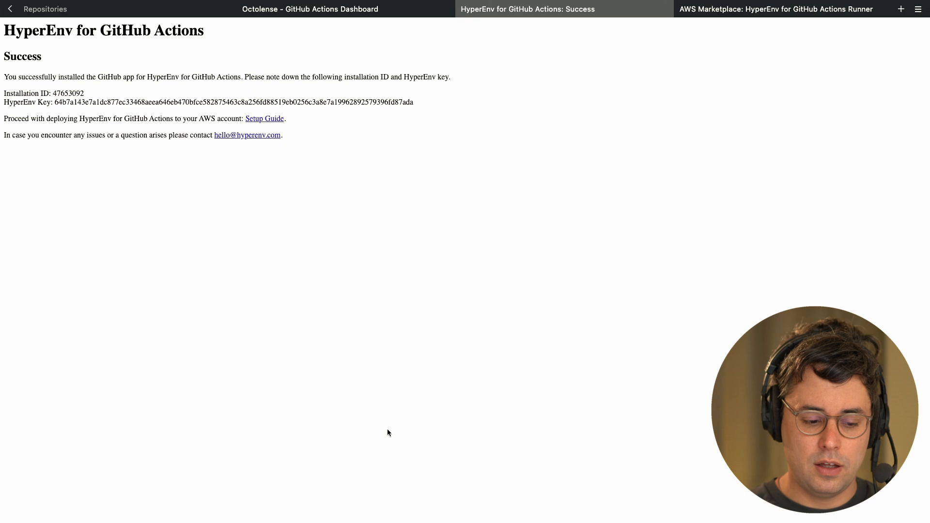
mouse_move(193, 176)
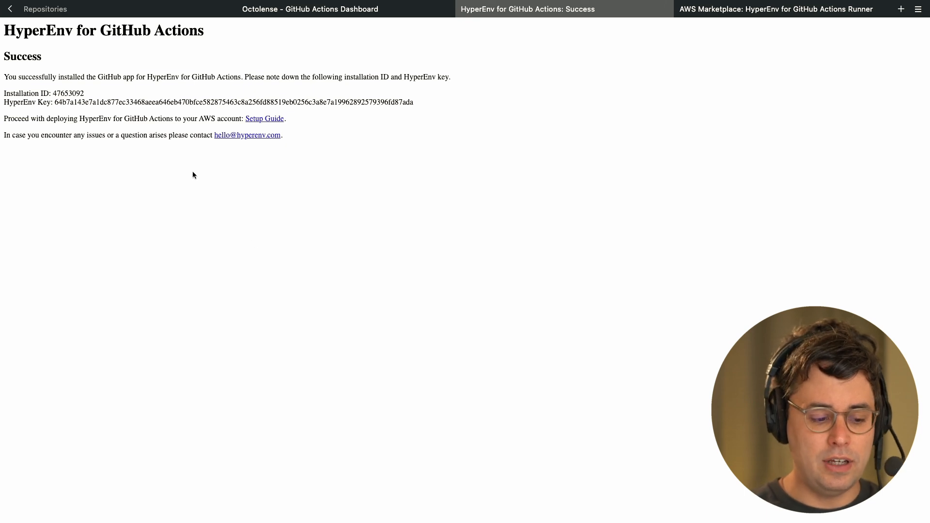
mouse_move(79, 104)
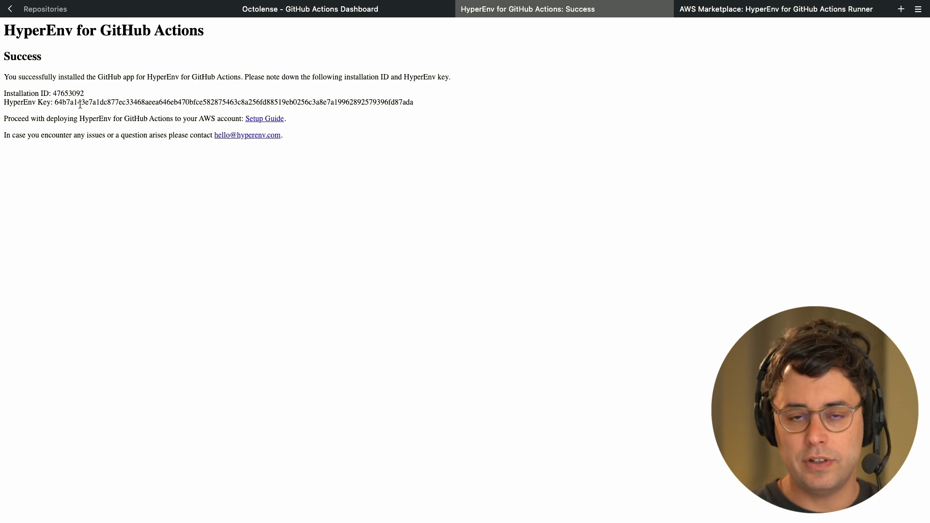
mouse_move(331, 157)
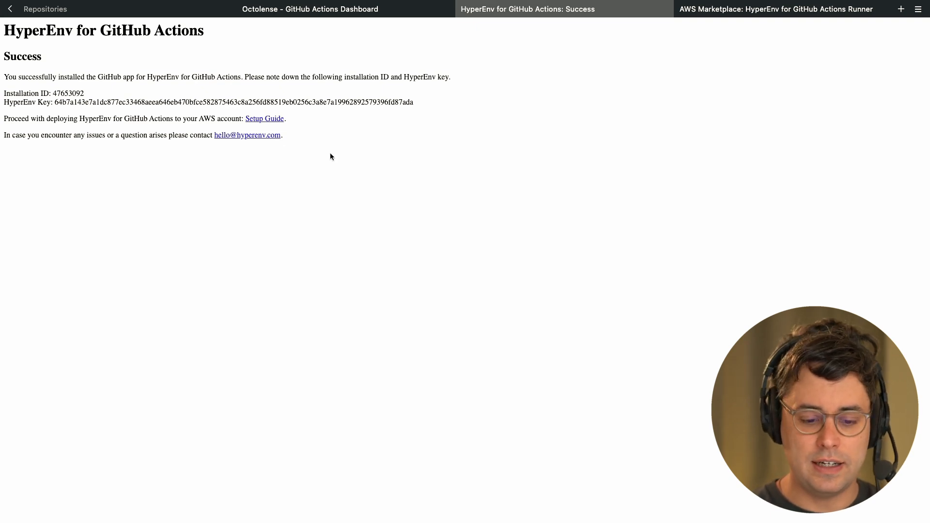
mouse_move(680, 98)
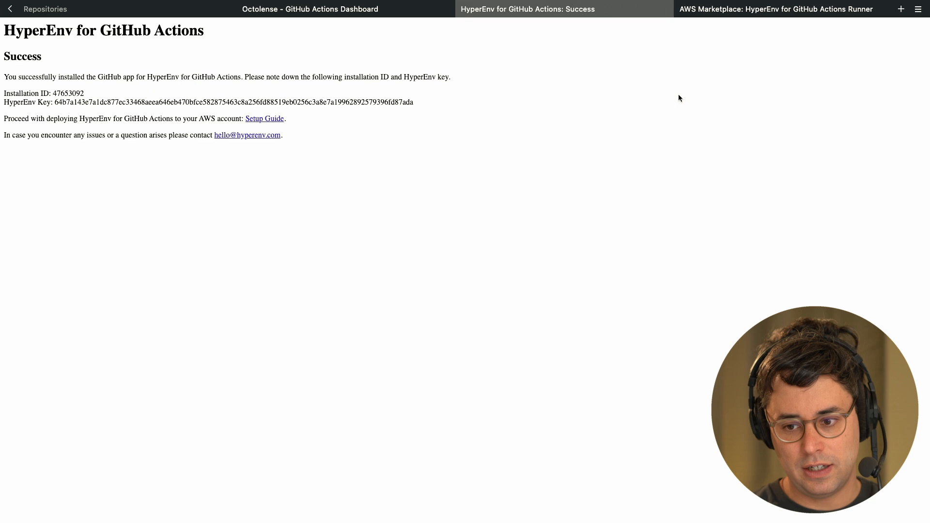
Switch from the installation success page to the HyperEnv AWS Marketplace listing.
click(776, 9)
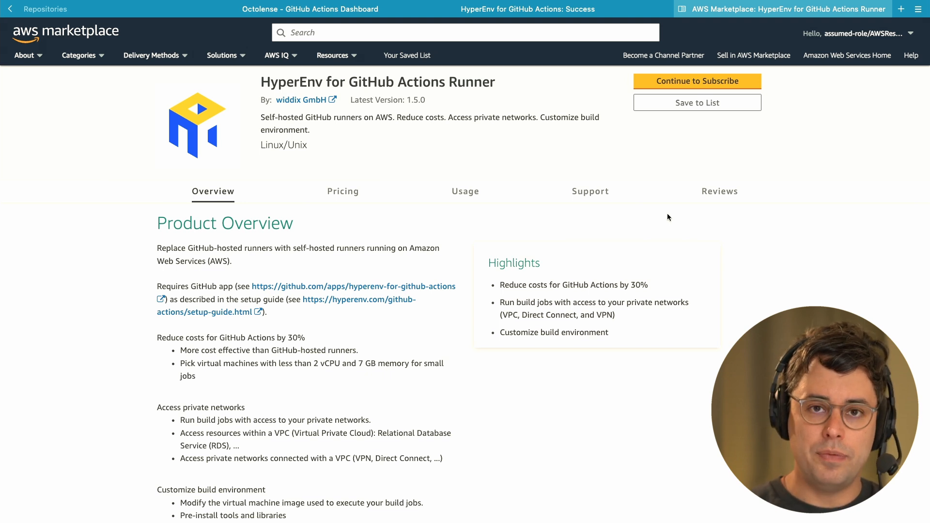
mouse_move(389, 175)
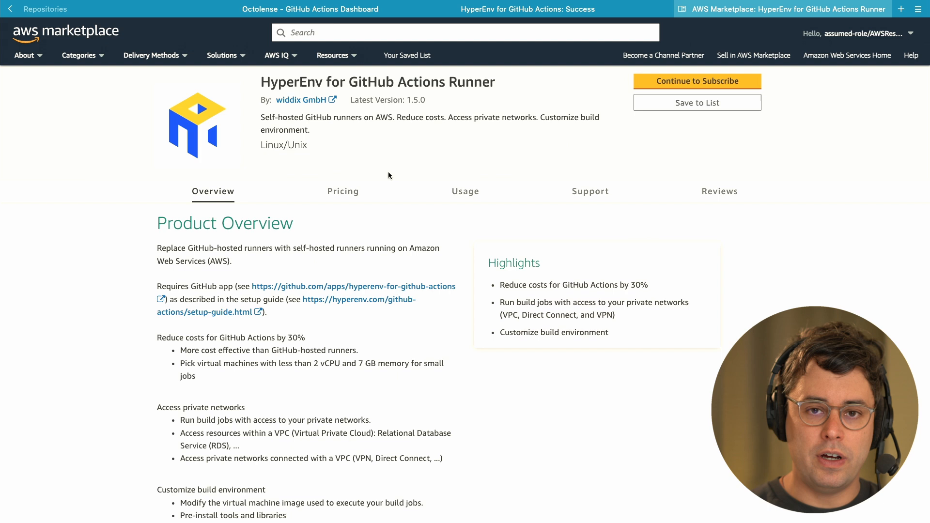
mouse_move(704, 168)
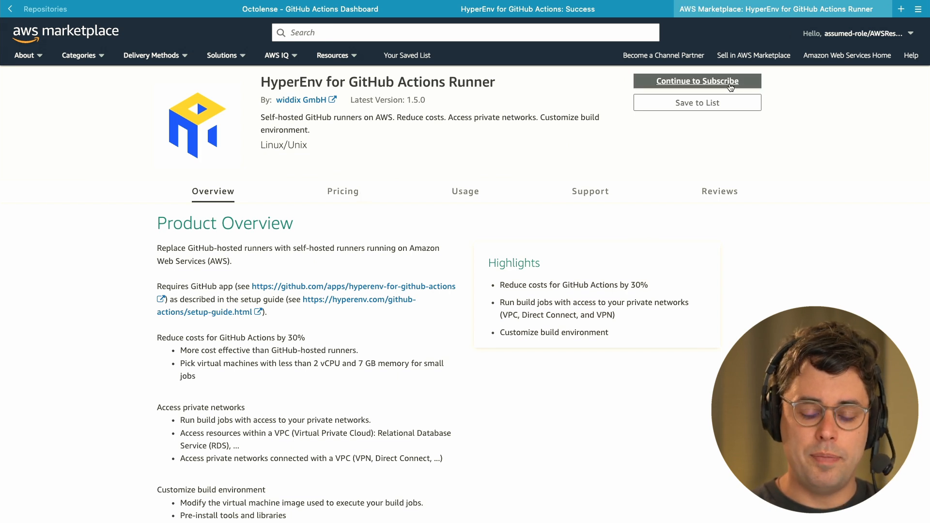
Subscribe to HyperEnv, accept the offer terms and continue to software configuration.
click(697, 80)
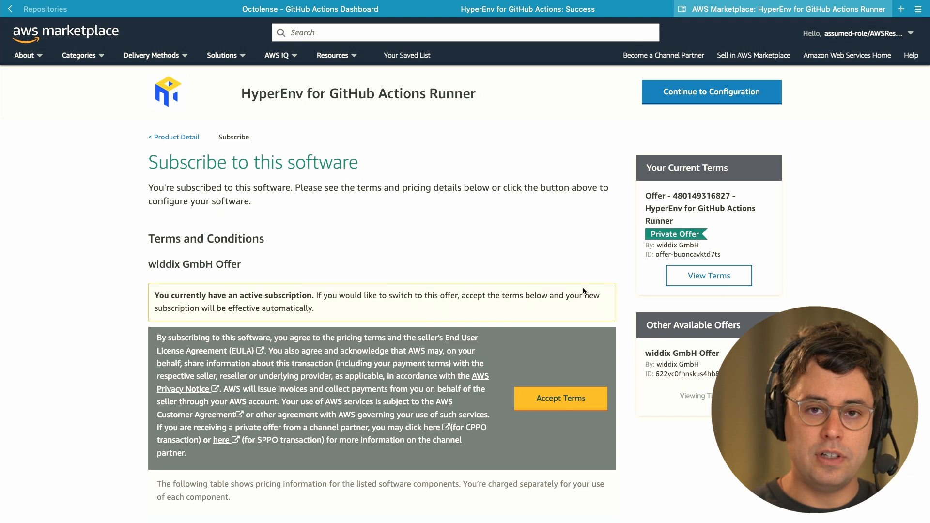
scroll(down, 3)
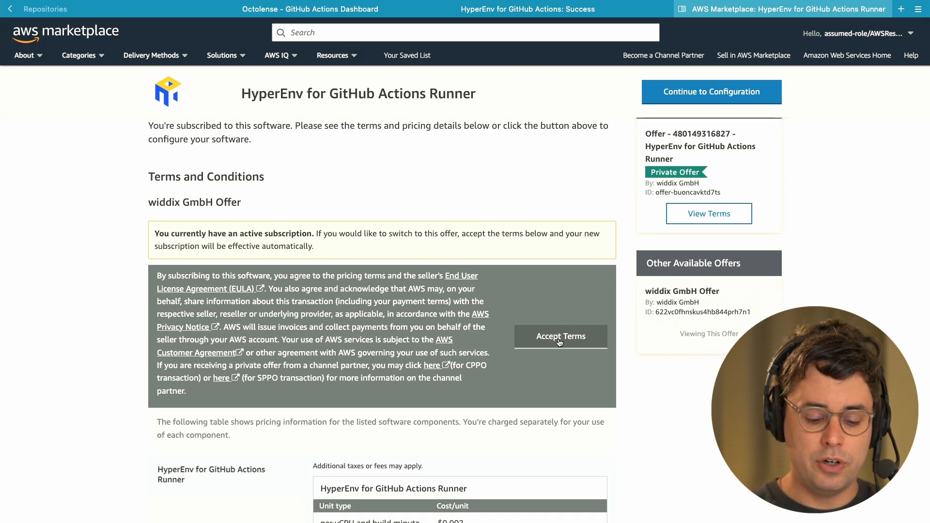
click(560, 337)
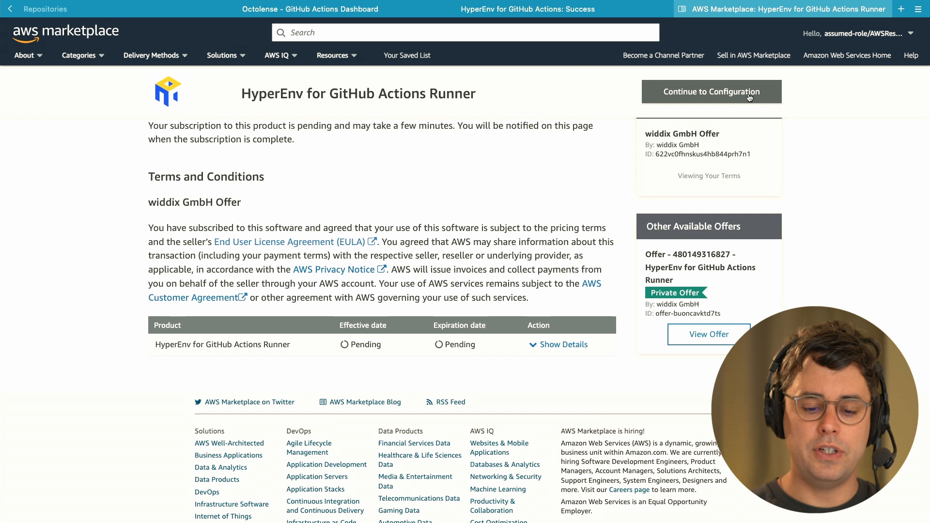
click(712, 91)
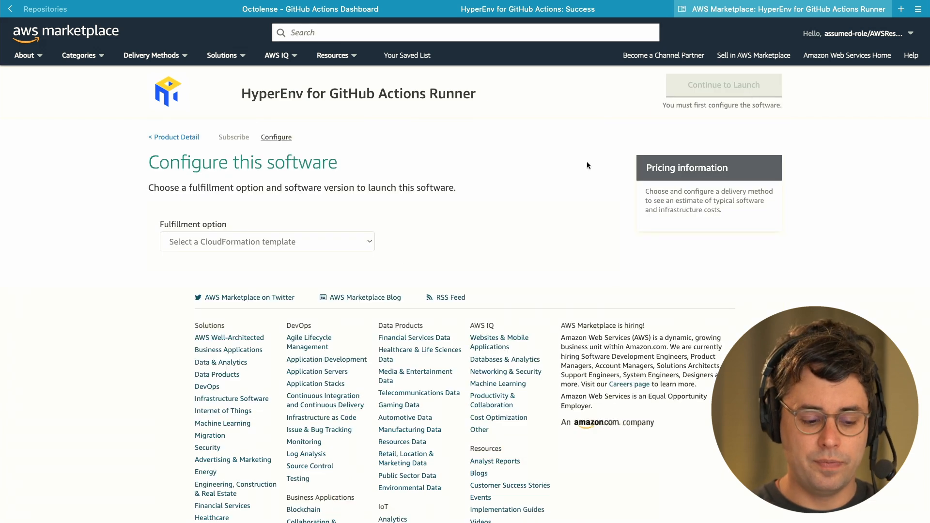
Configure Dedicated VPC with public subnets in Europe (Frankfurt) and continue to launch.
click(266, 242)
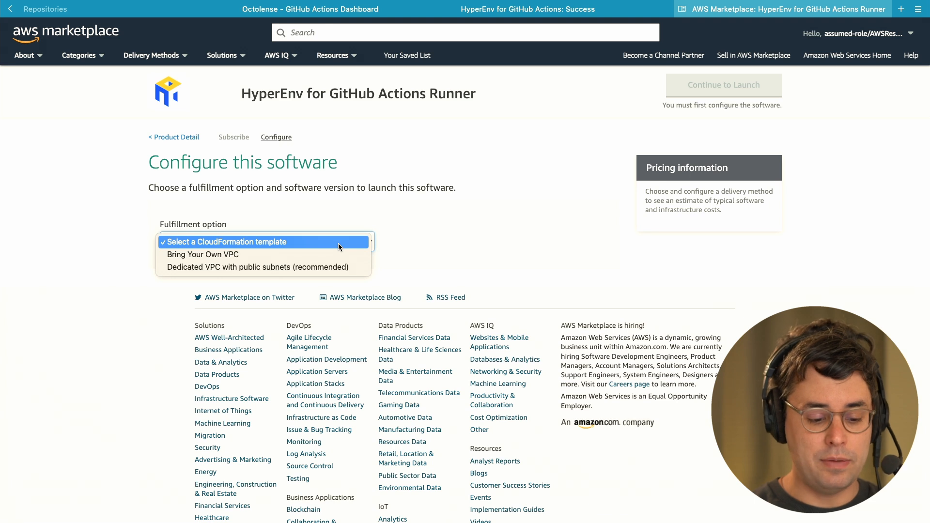
click(262, 267)
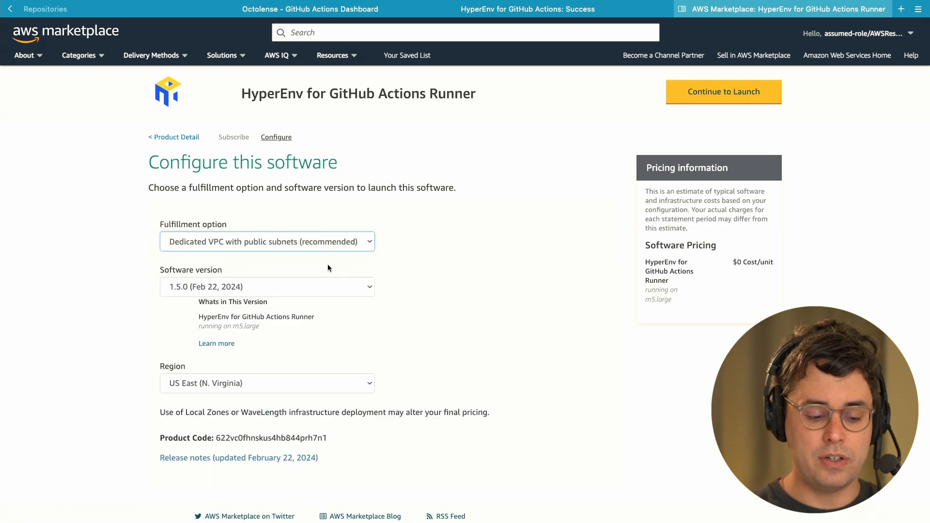
mouse_move(305, 296)
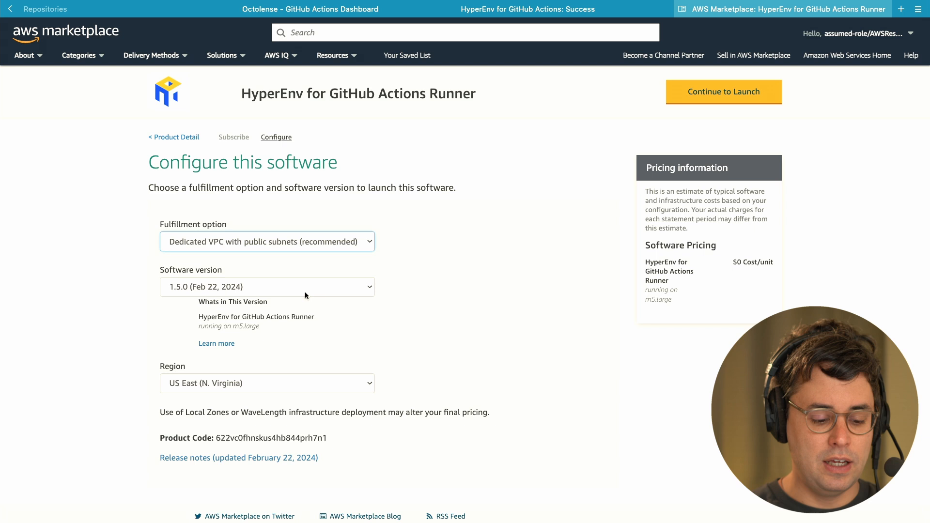
click(267, 384)
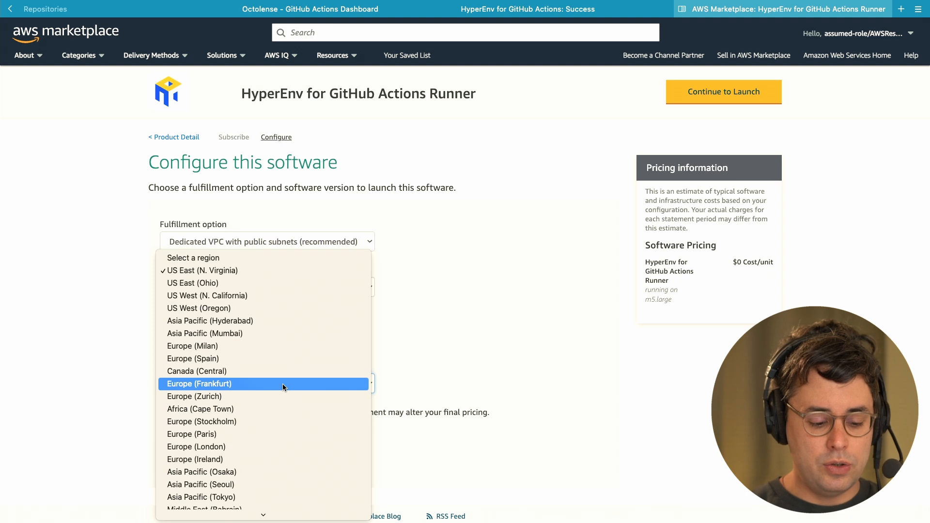
click(199, 384)
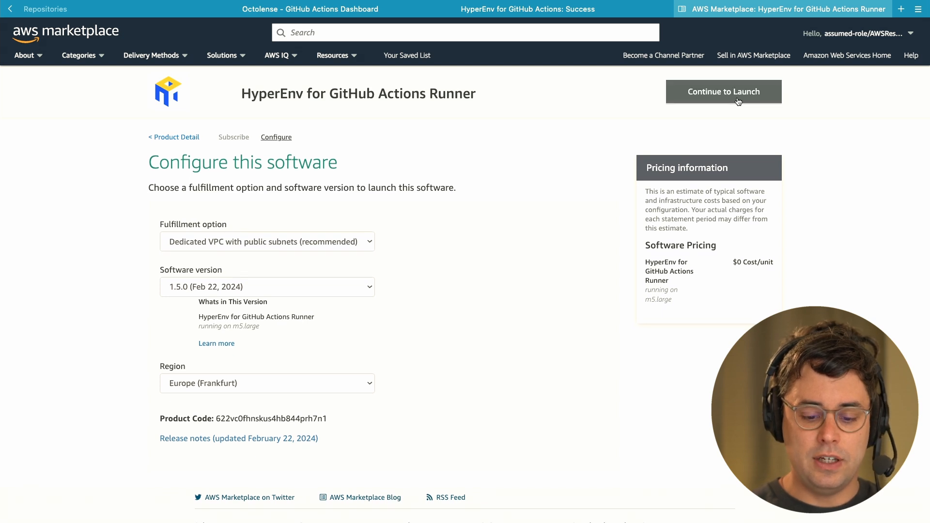
click(723, 91)
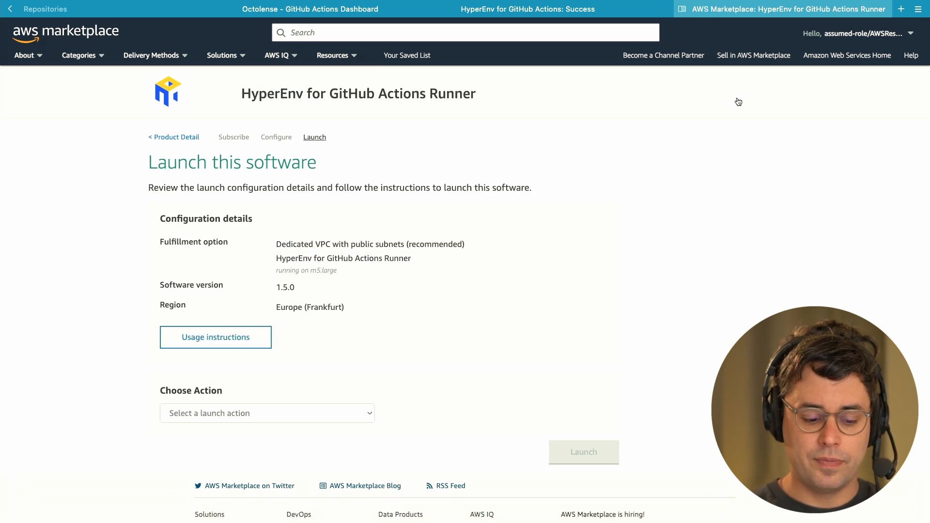
Choose Launch CloudFormation as the launch action.
click(267, 413)
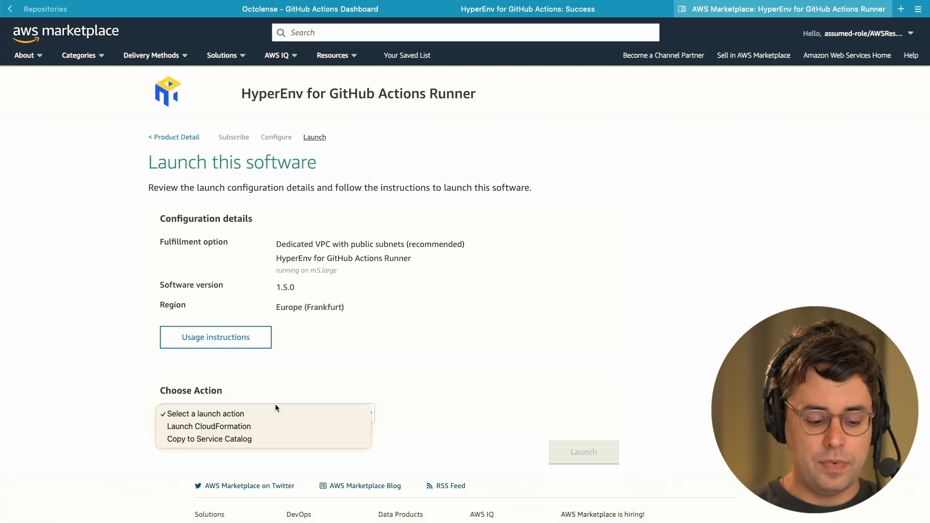
mouse_move(268, 424)
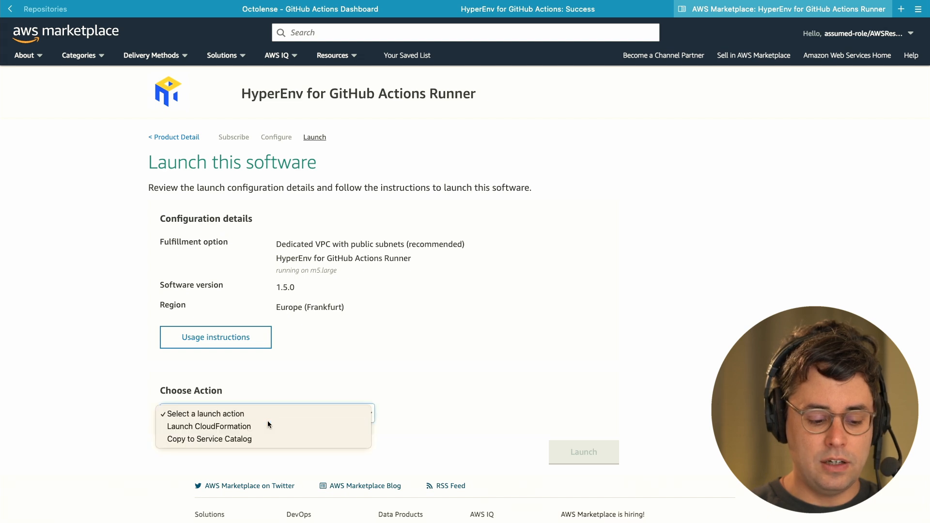
click(209, 426)
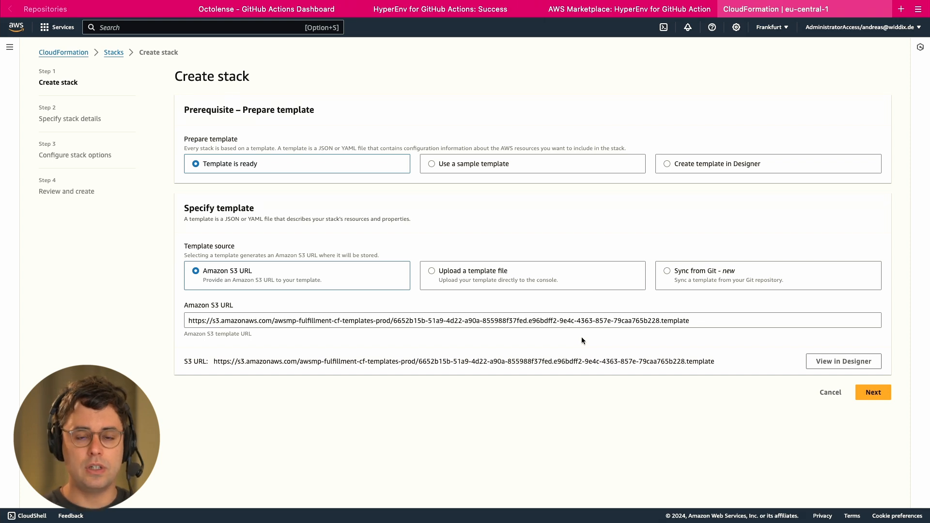
mouse_move(783, 438)
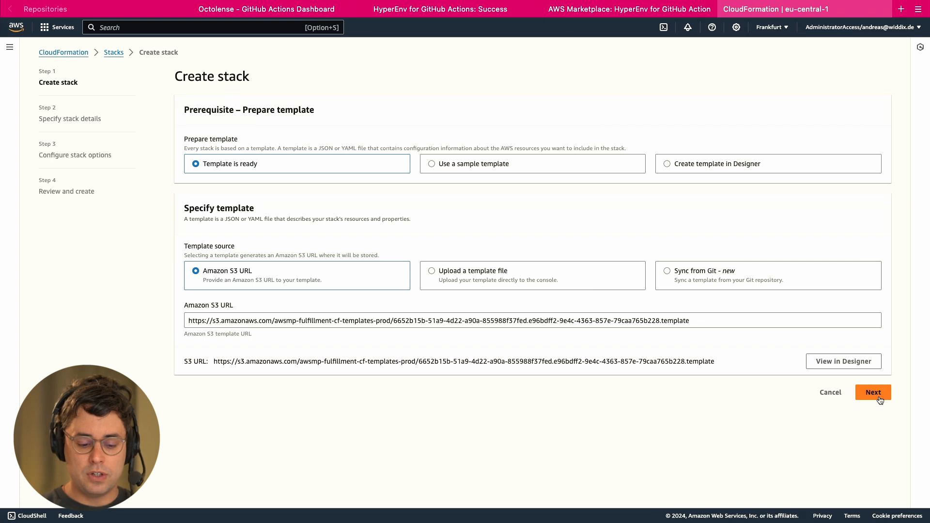
Keep the prefilled S3 template URL and continue to the stack details step.
click(873, 392)
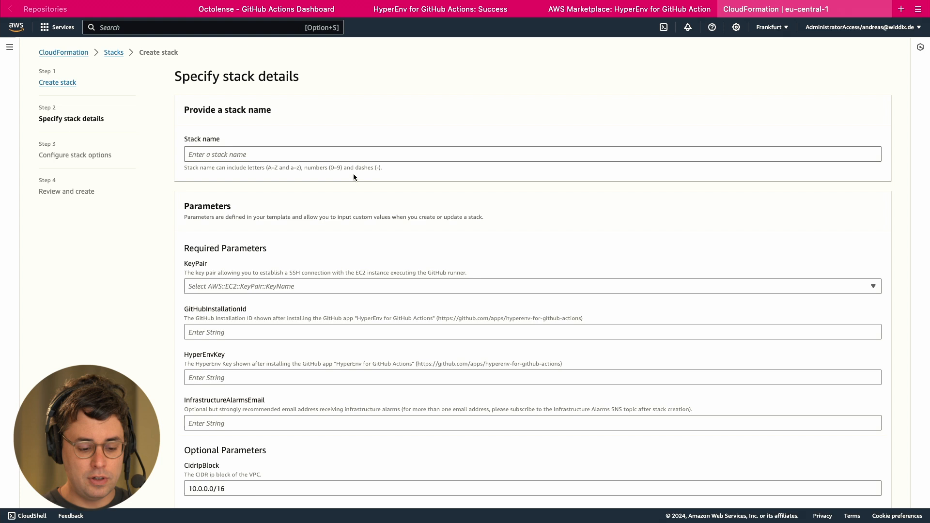
Name the stack hyperenv and select the SSH key pair for the runner.
text(hyperenv)
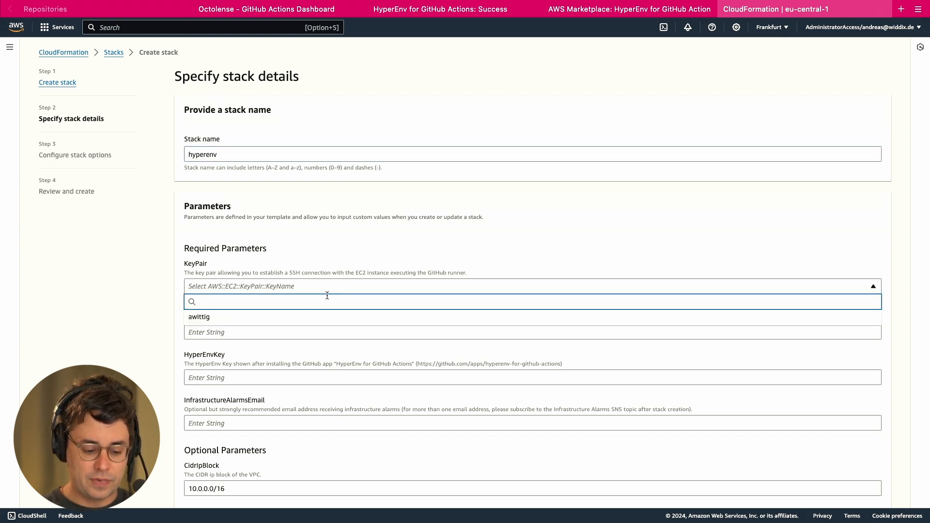
click(199, 316)
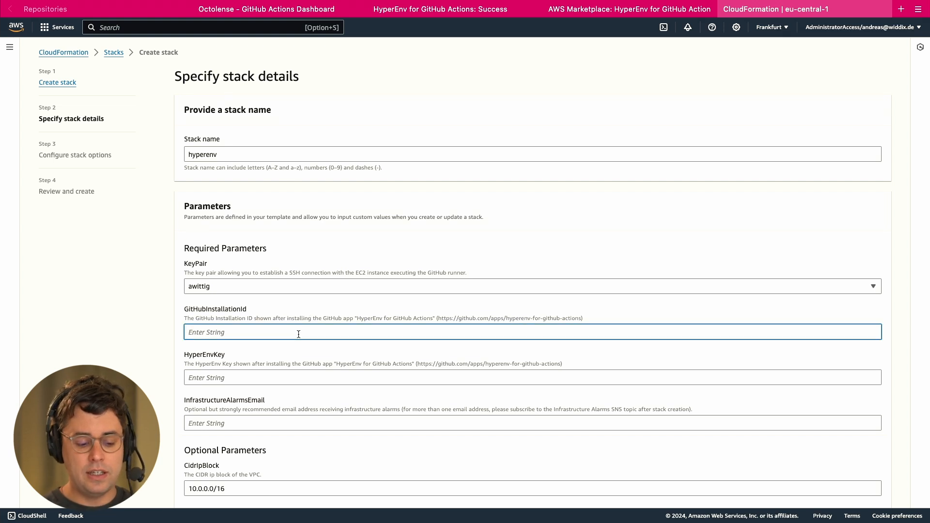
mouse_move(390, 234)
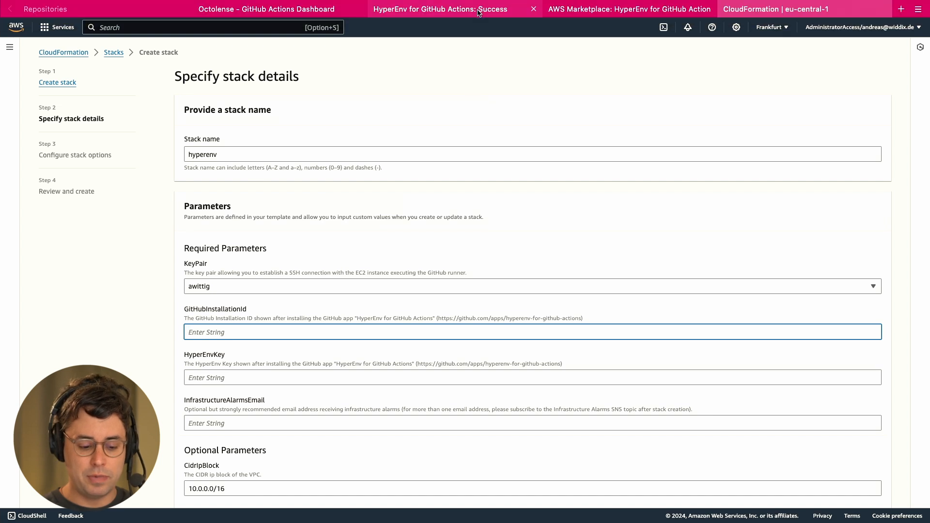
Fill in installation ID 47653092 and the HyperEnv key from the success page, keeping other defaults.
click(442, 9)
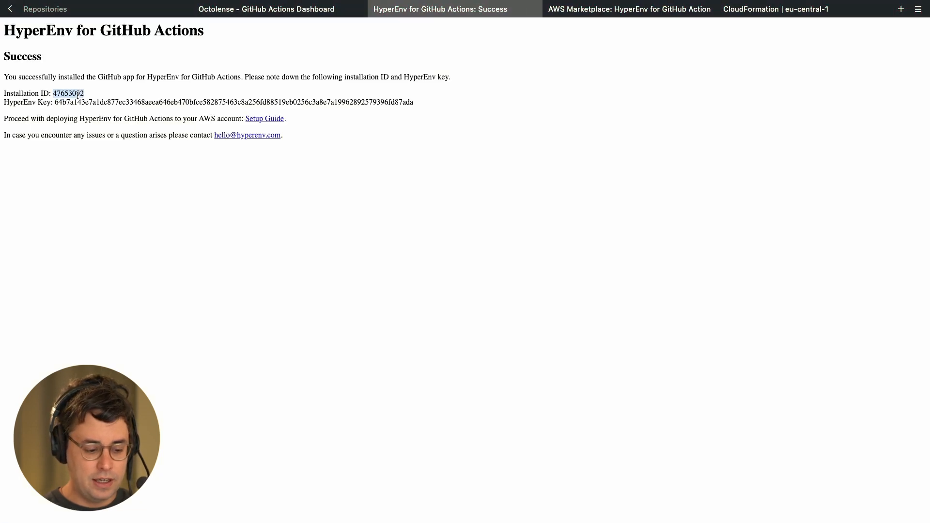
click(775, 8)
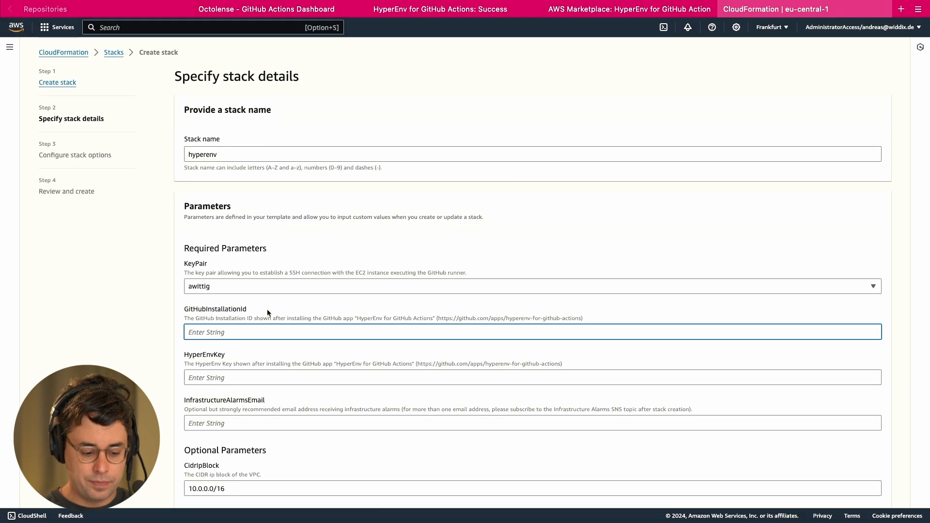
click(440, 9)
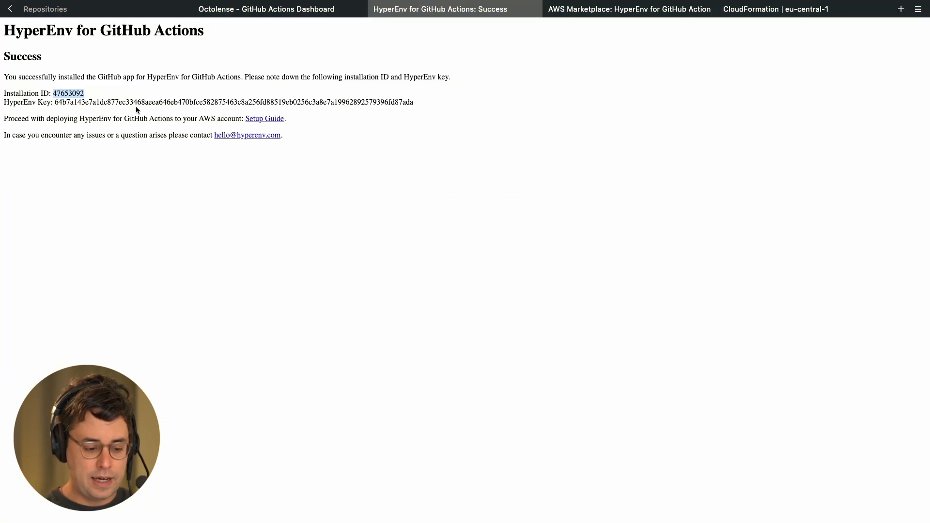
click(775, 9)
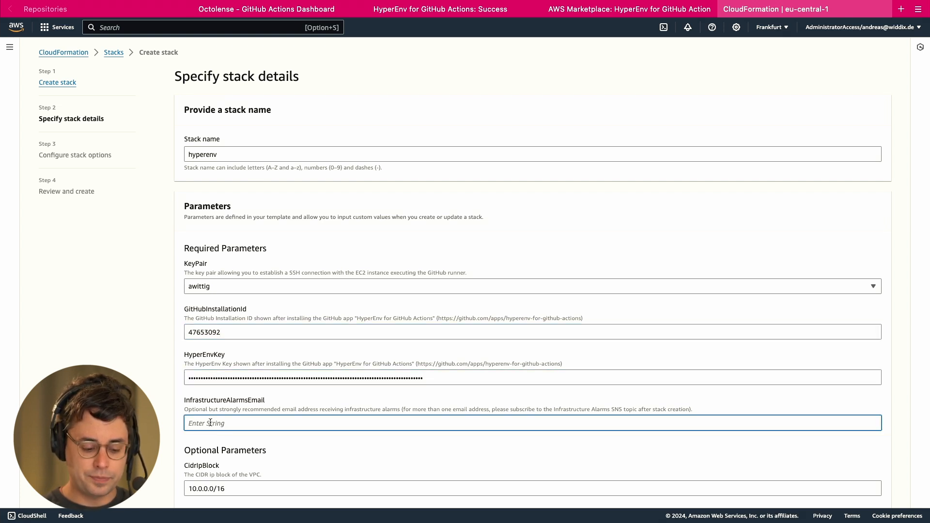
scroll(down, 3)
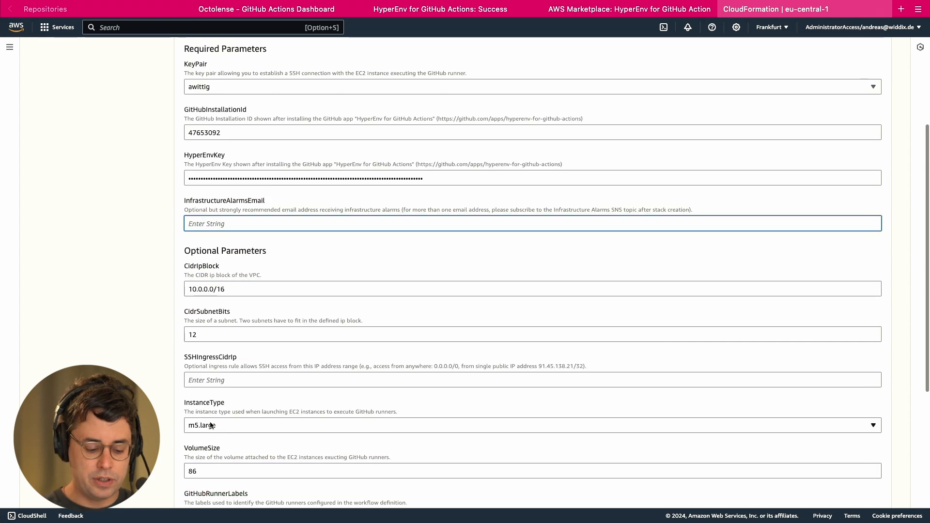
scroll(down, 3)
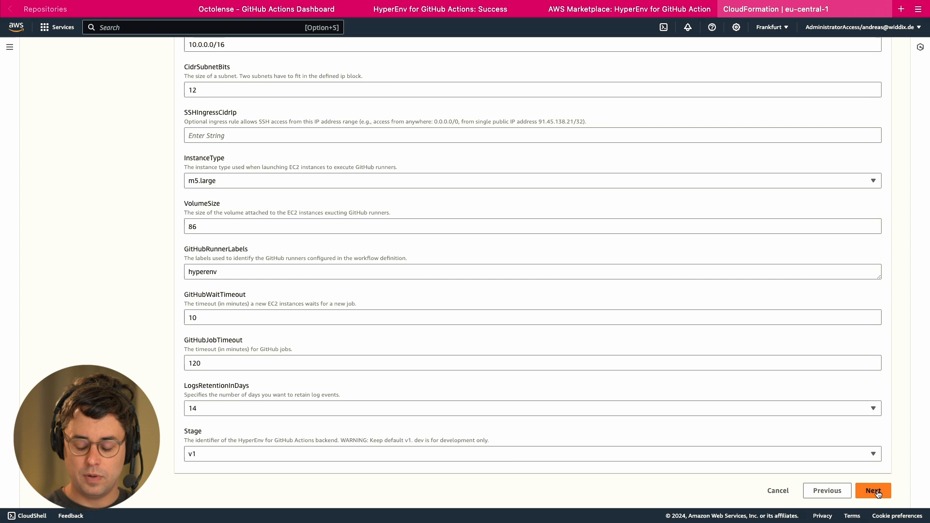
Keep default stack options, acknowledge IAM capabilities and submit the hyperenv stack.
click(873, 491)
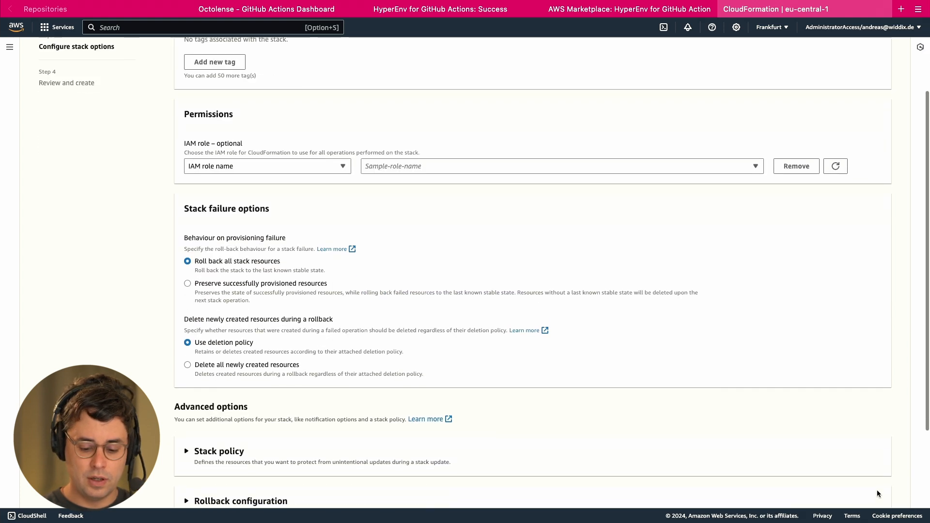
scroll(down, 3)
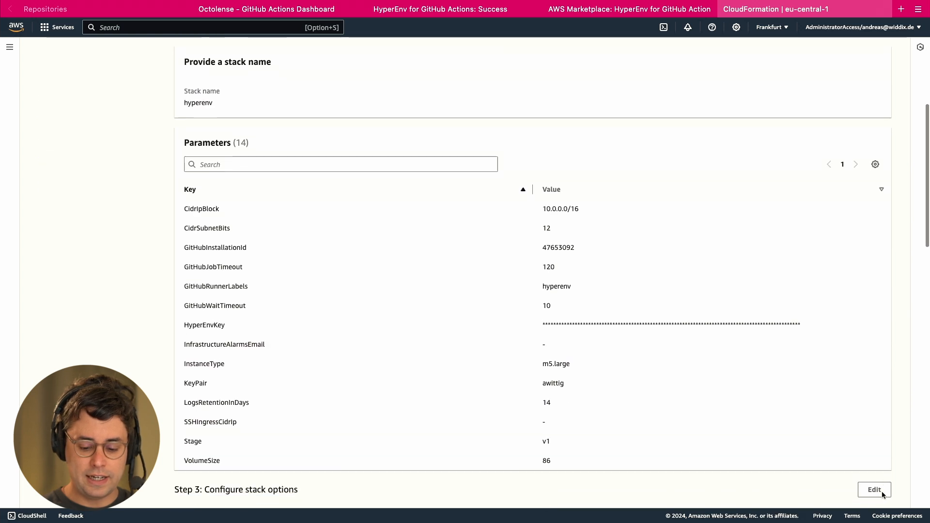
scroll(down, 3)
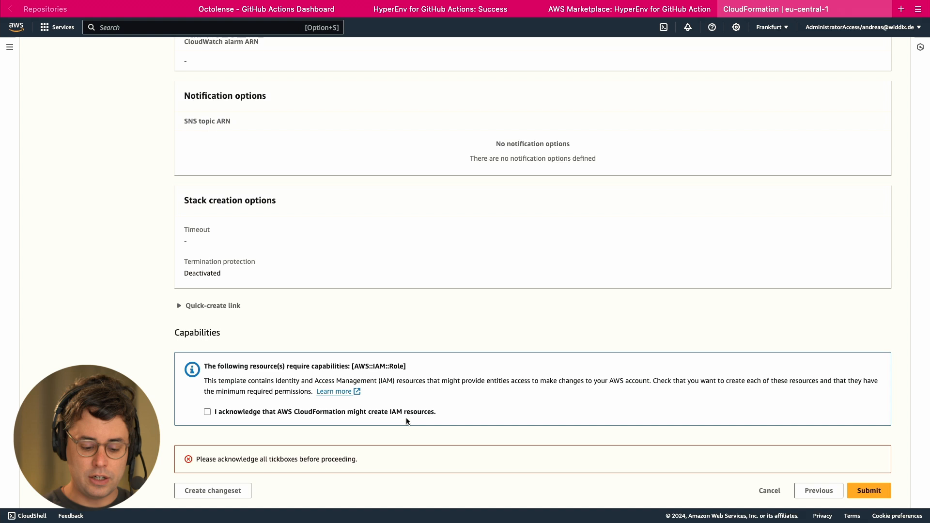
click(207, 412)
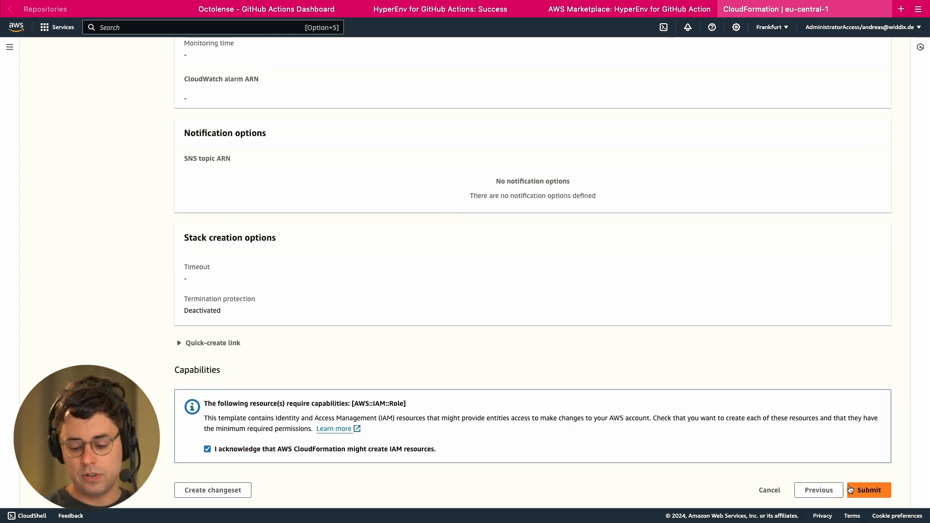
click(868, 491)
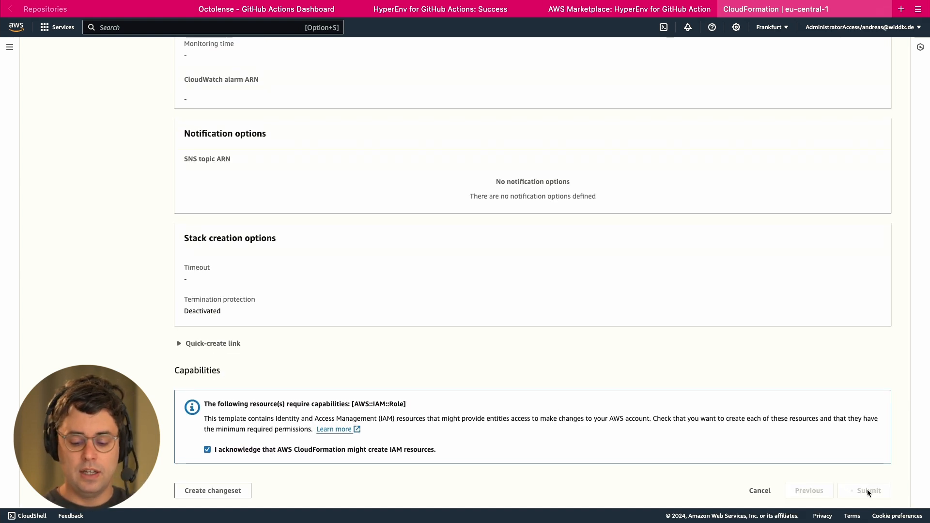
click(864, 490)
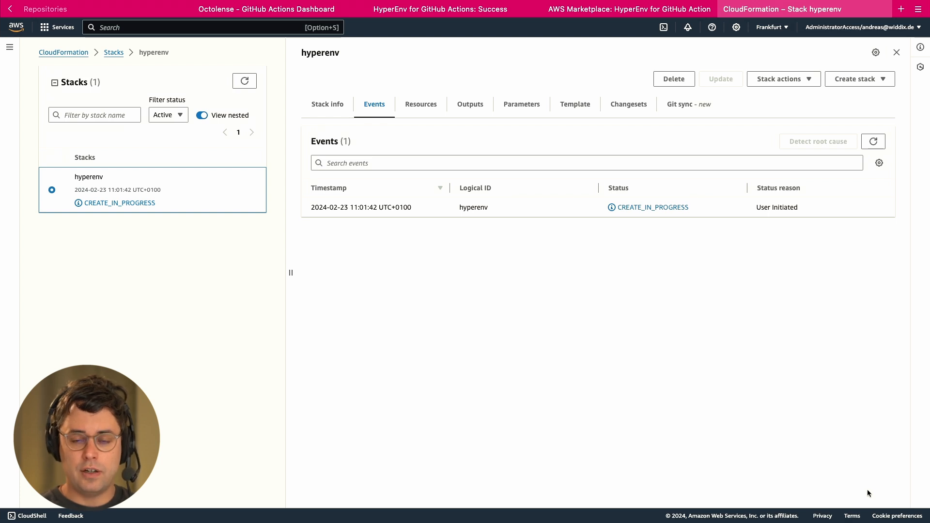
View the stack info until the hyperenv stack reports CREATE_COMPLETE.
click(327, 104)
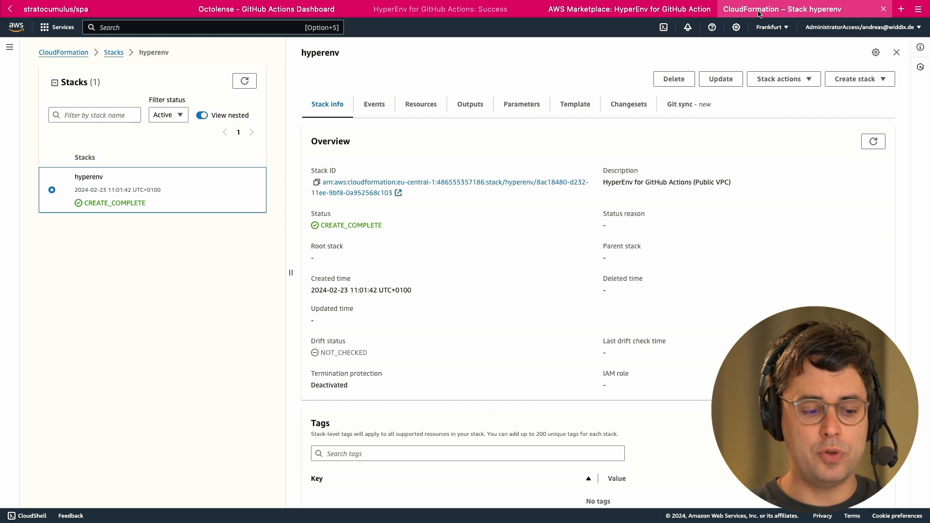
mouse_move(631, 52)
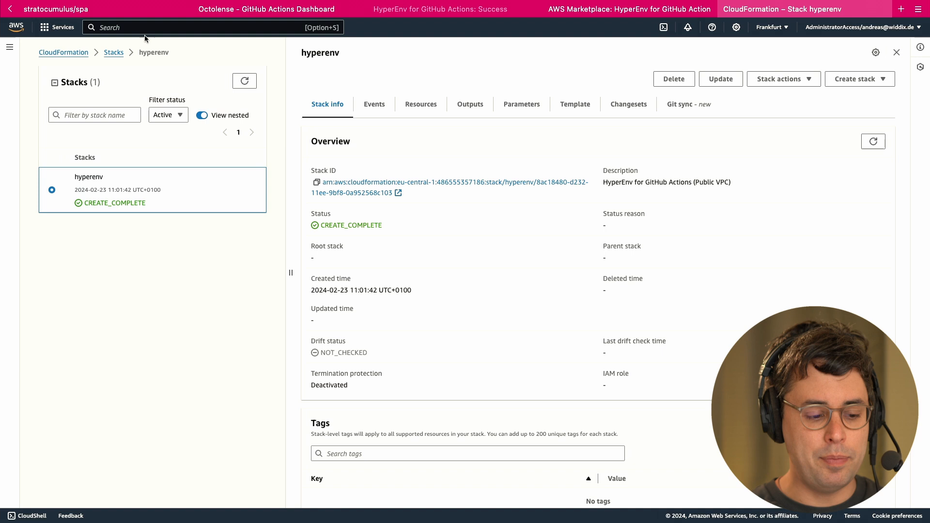
Open .github/workflows/build.yml in the spa repository for editing.
click(56, 9)
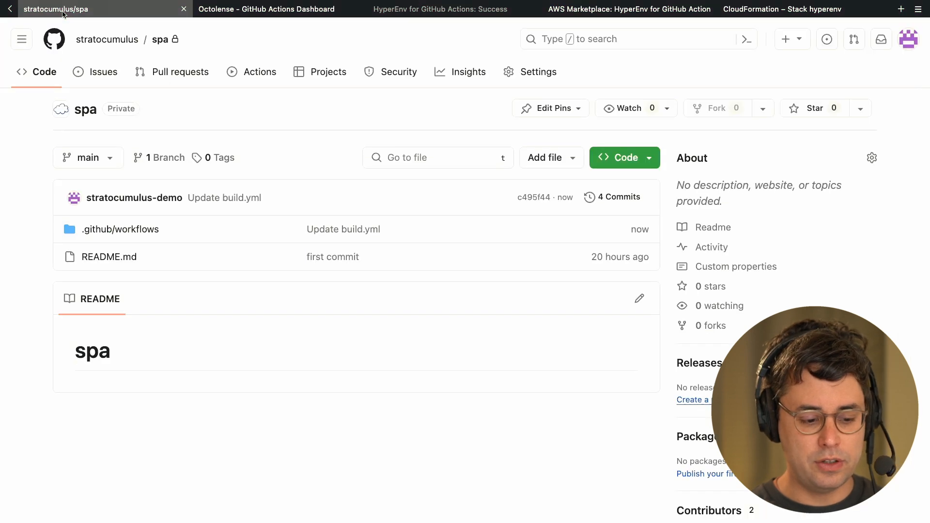
mouse_move(121, 229)
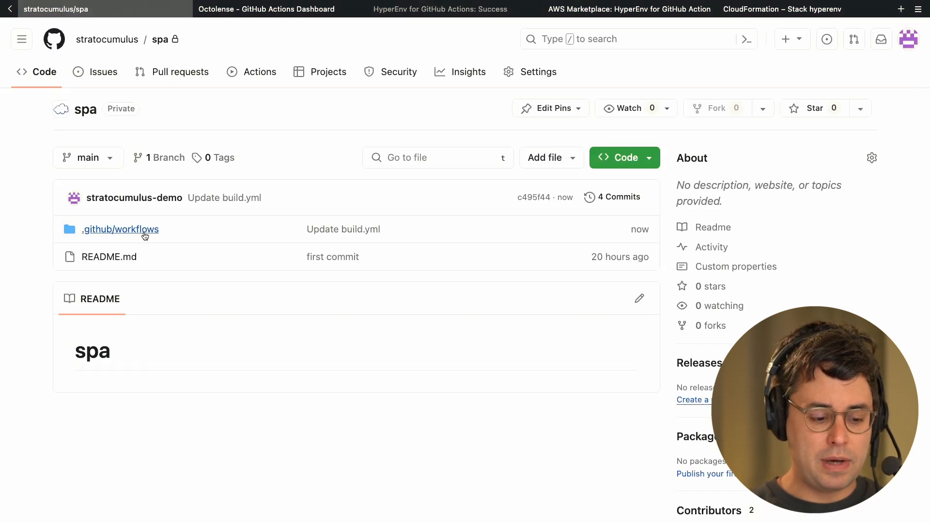
click(120, 229)
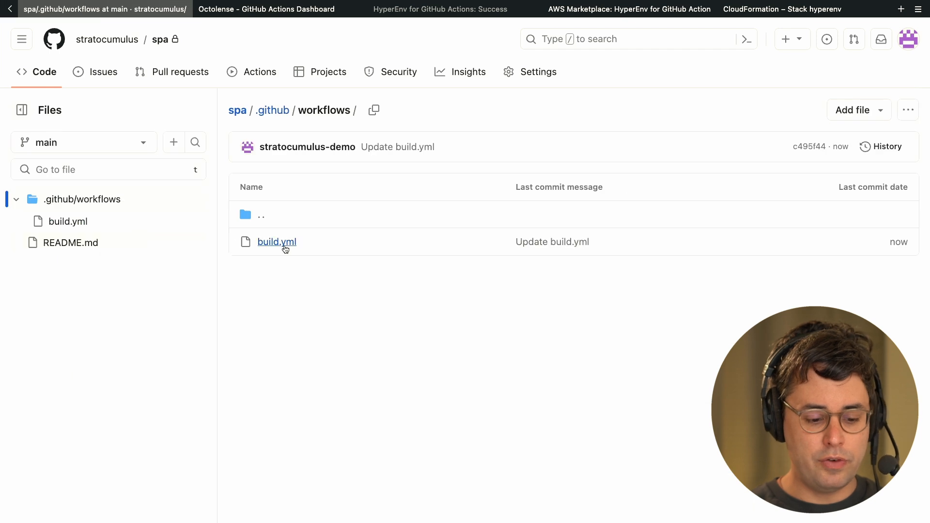
click(276, 241)
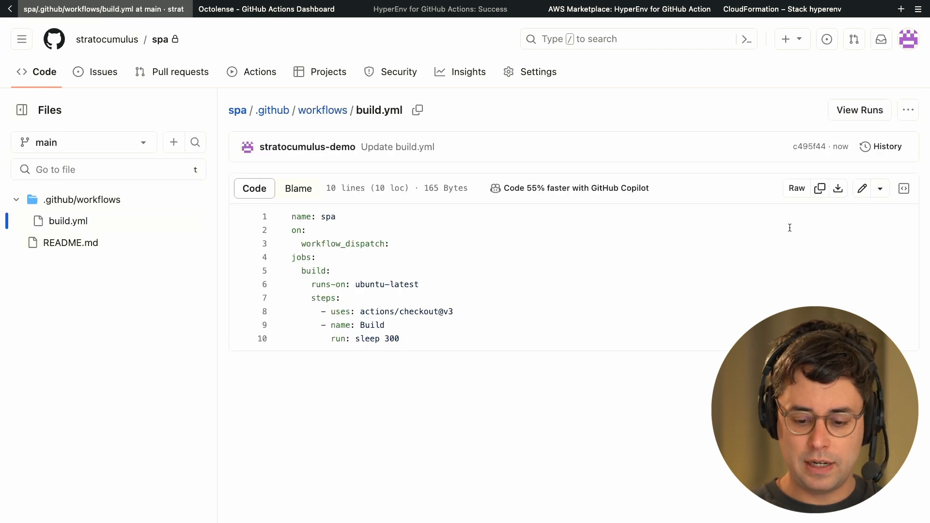
click(862, 188)
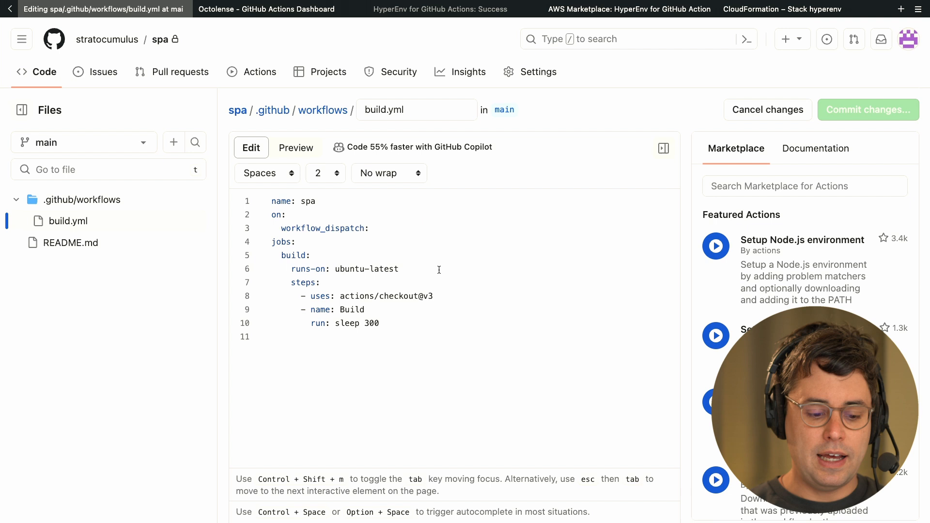
Replace ubuntu-latest with hyperenv in runs-on and commit directly to main.
double_click(366, 269)
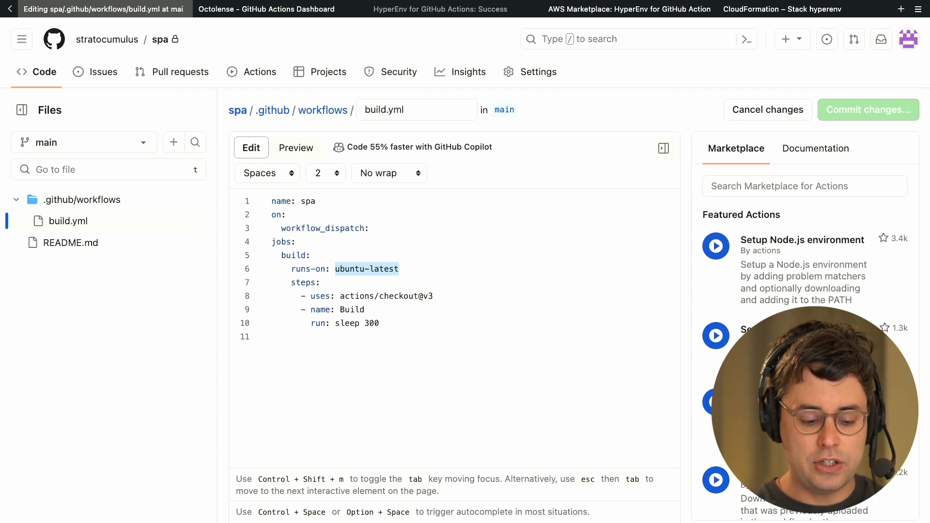
text(hyperenv)
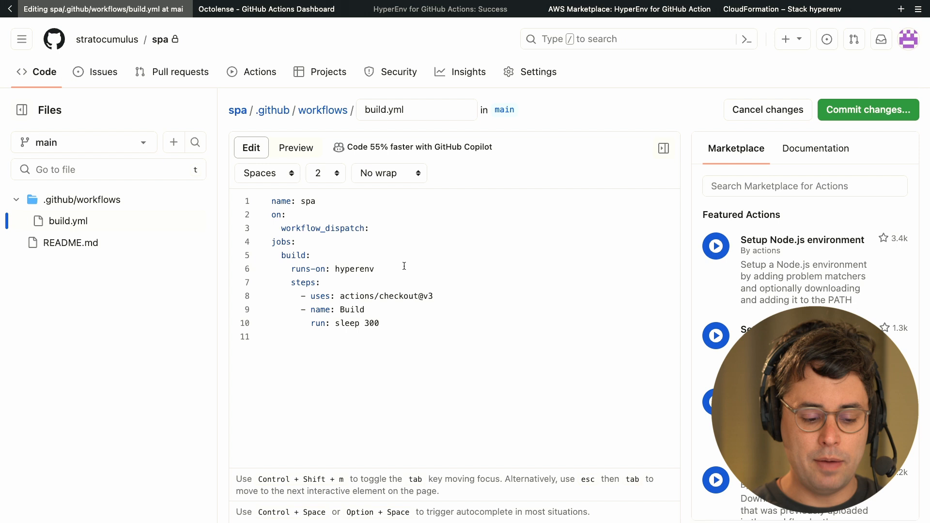
click(867, 109)
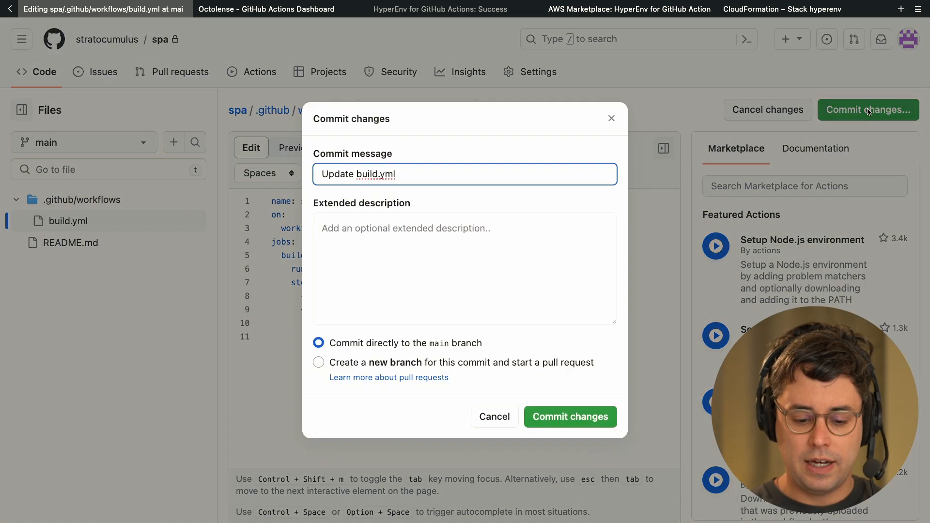
click(569, 416)
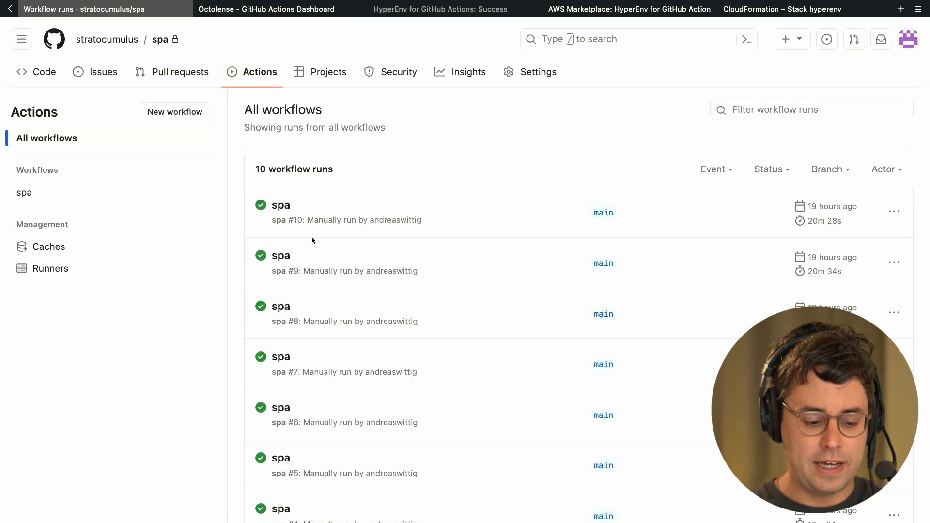
Queue manual run #11 of the spa workflow on main and check EC2 for the hyperenv instance.
click(23, 192)
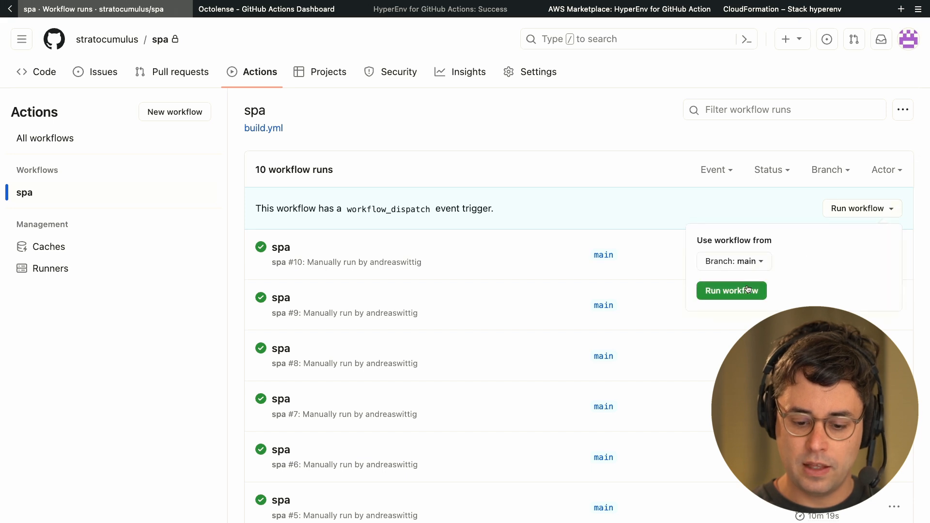
click(731, 290)
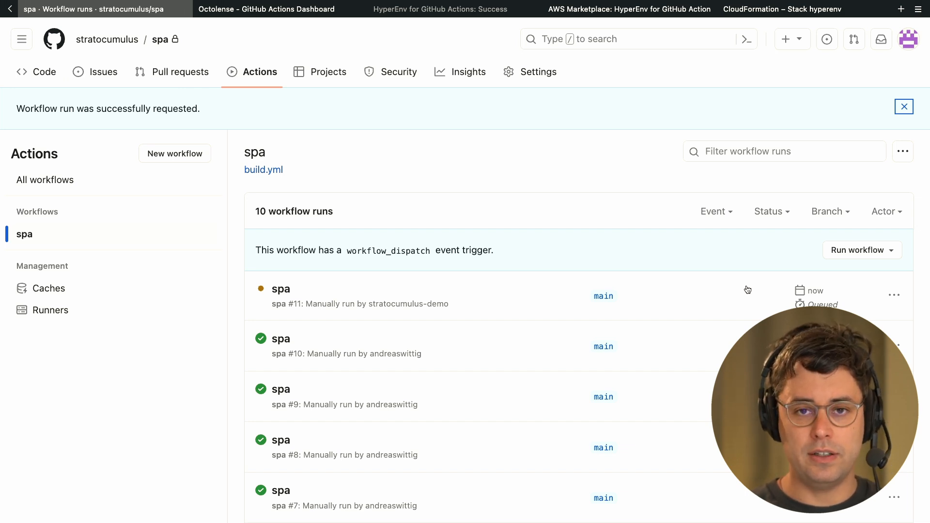
click(779, 8)
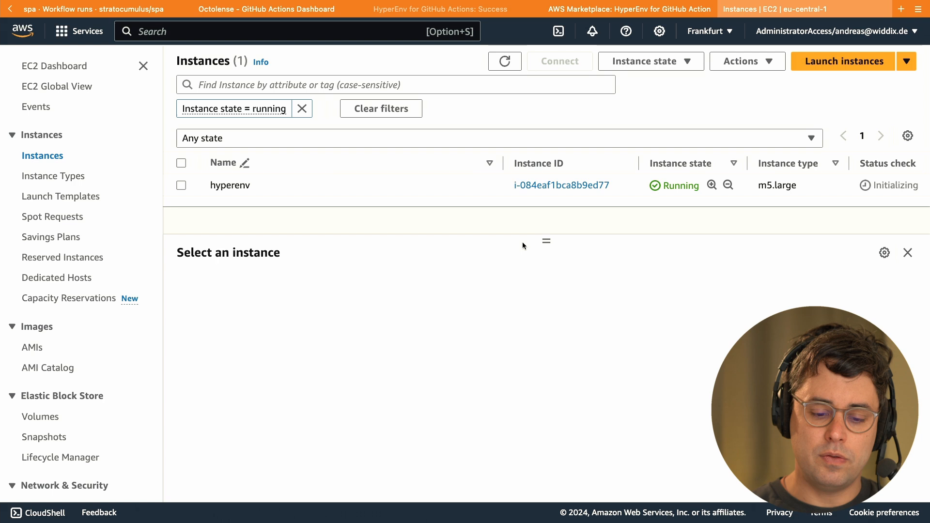
View run #11's build job log with checkout done and the sleep 300 step running.
click(95, 8)
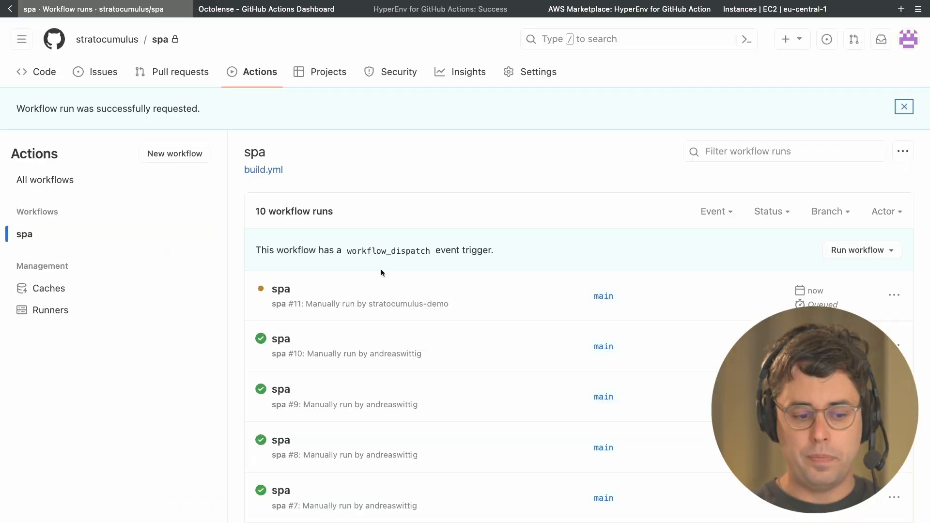
click(281, 289)
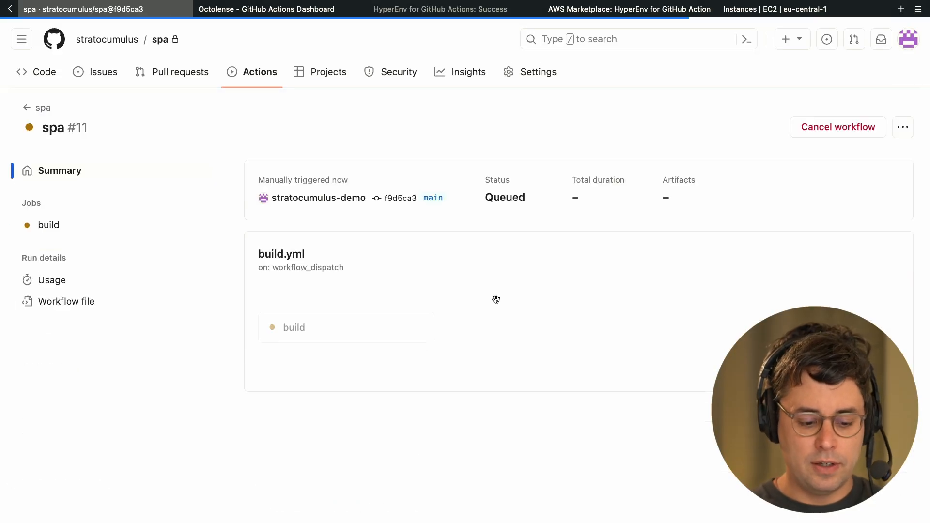
click(49, 225)
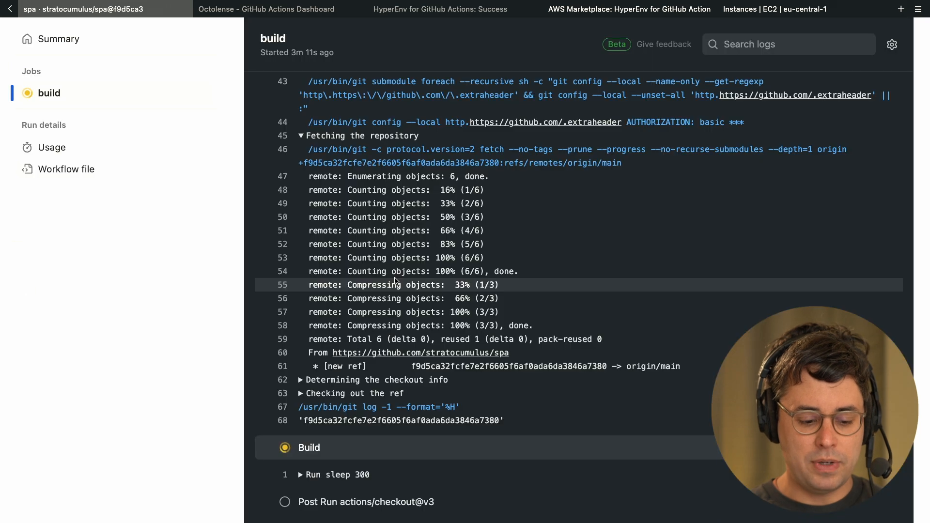